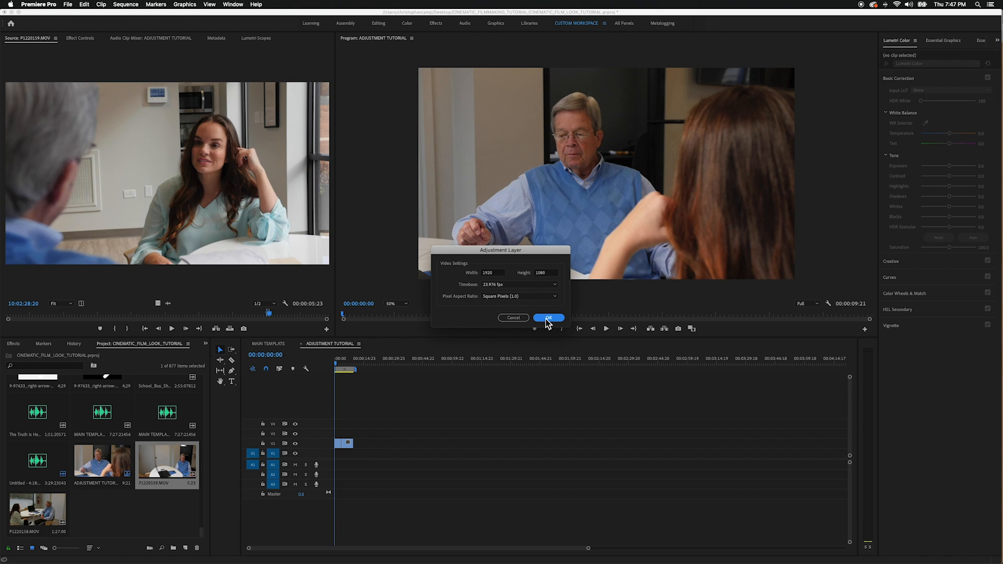
Confirm the adjustment layer settings and place the layer above both interview clips
left_click(548, 318)
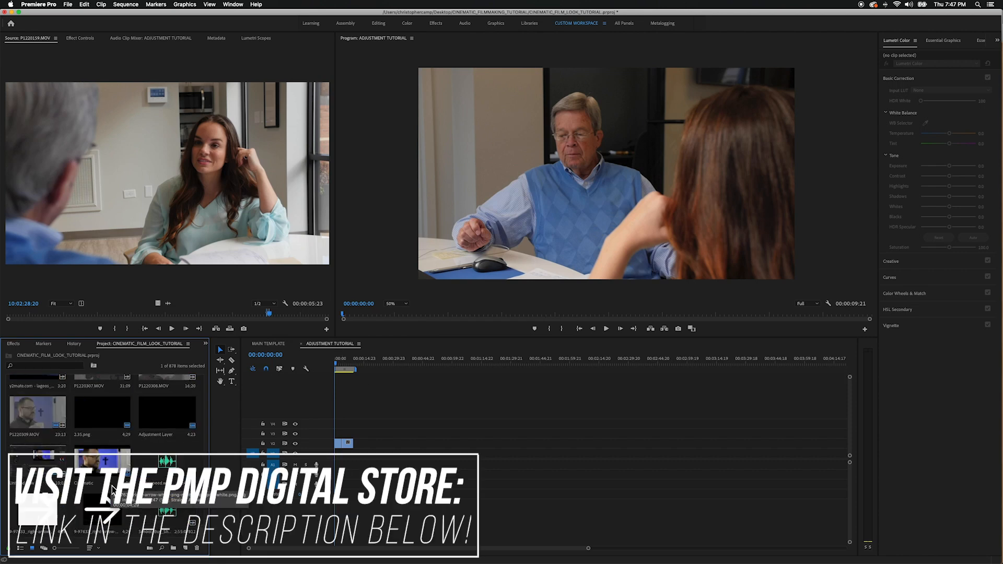
scroll("down", 3)
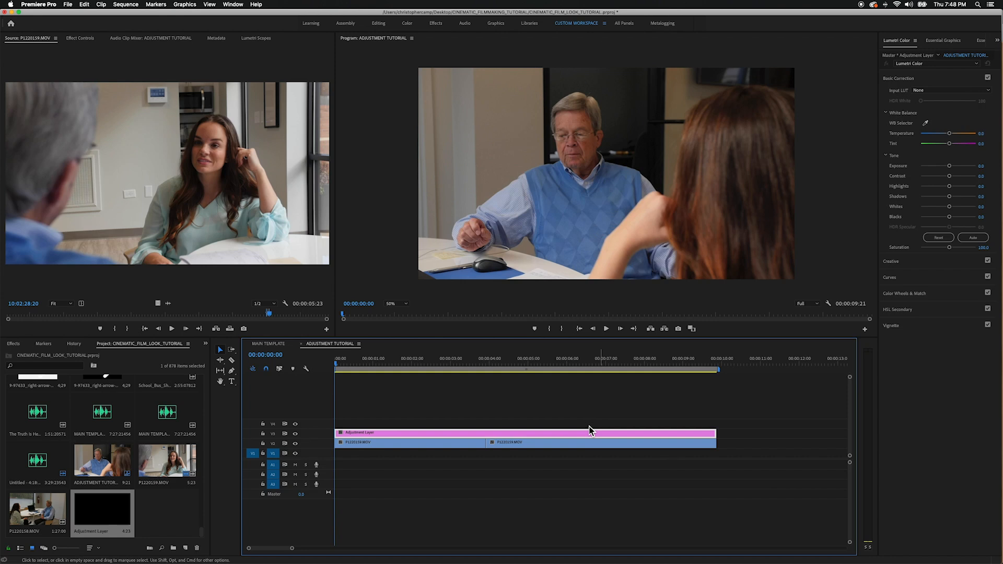
Preview both interview clips under the adjustment layer, then bring up the Effects library
left_click(383, 369)
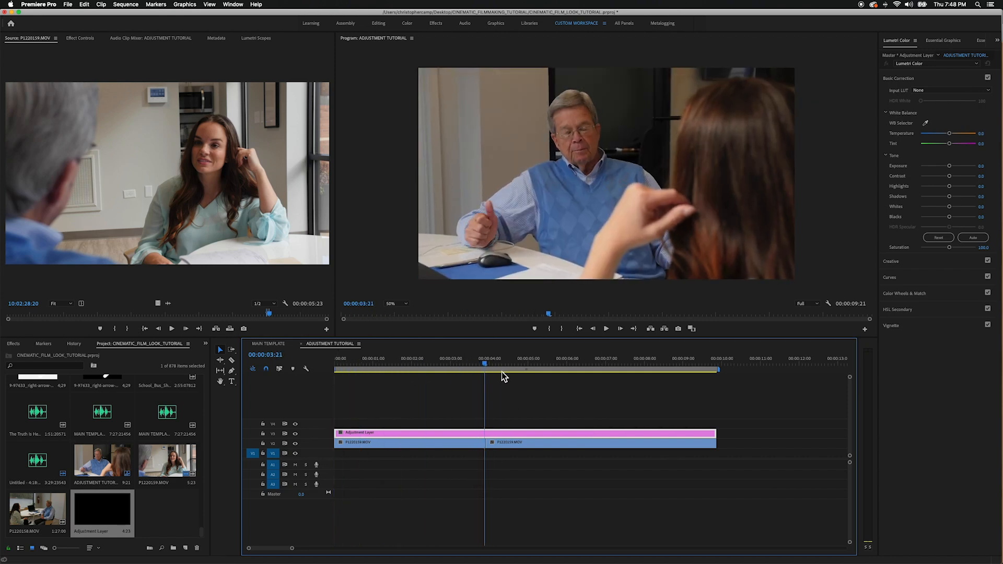
left_click(507, 368)
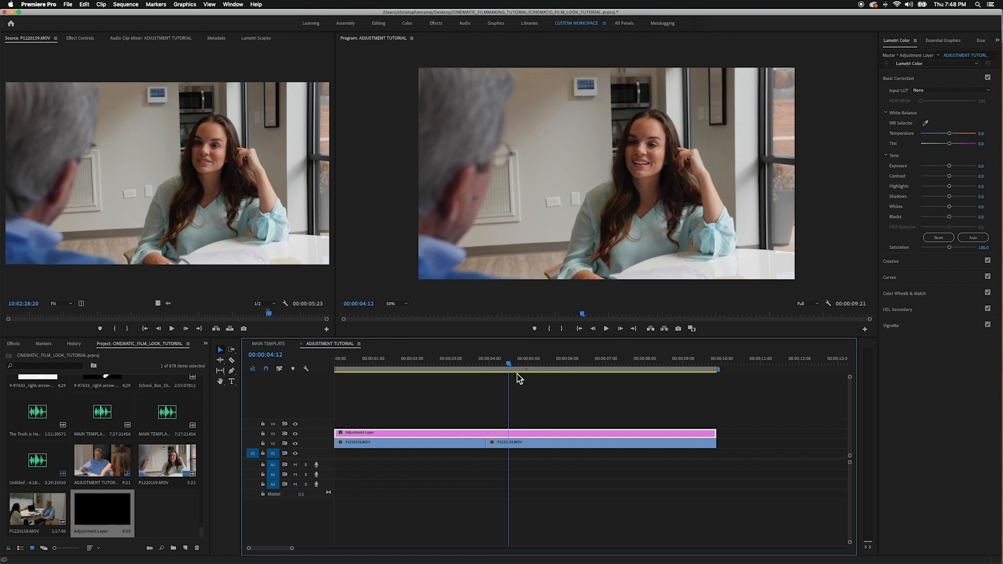
left_click(465, 364)
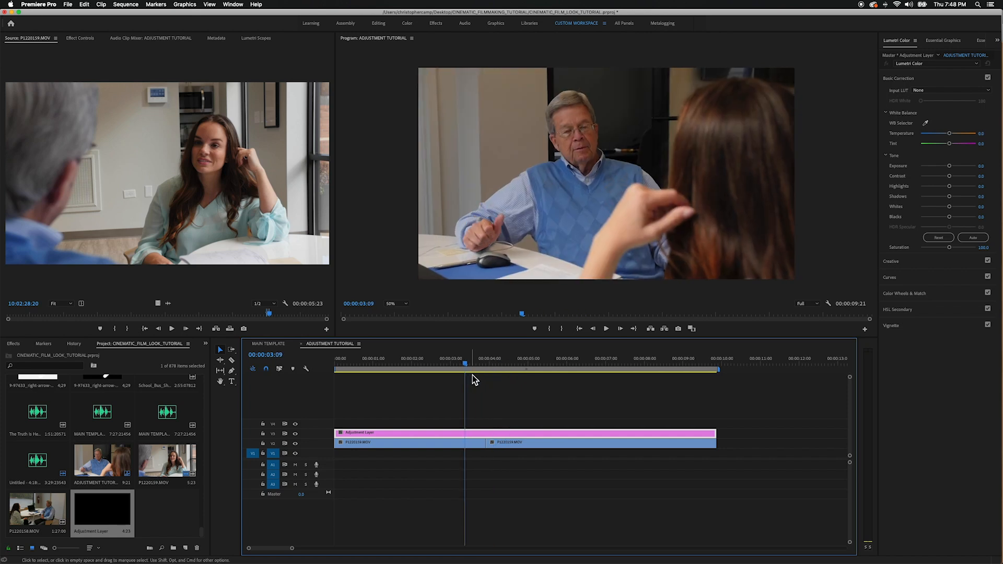
left_click(13, 344)
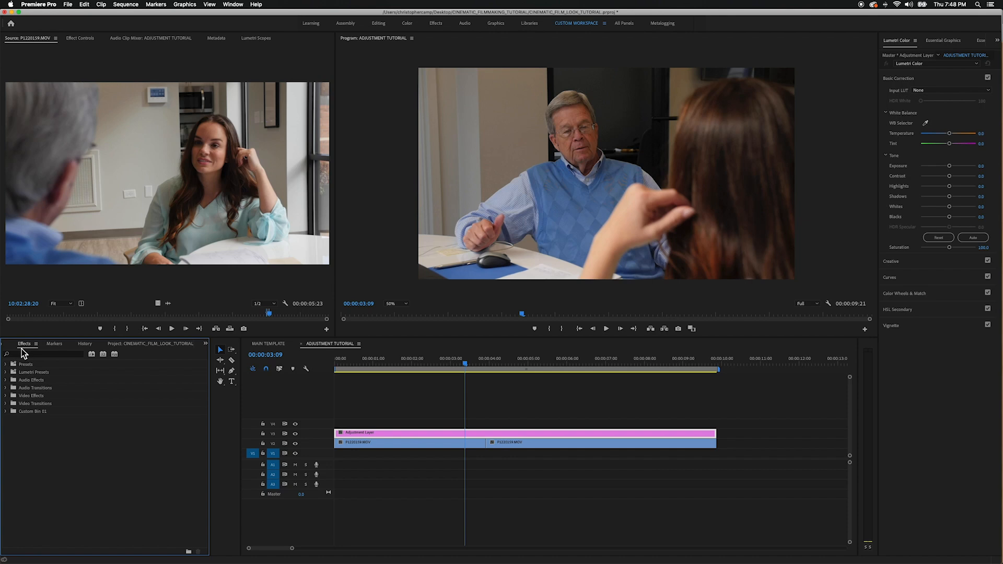
Apply Lumetri Color from Video Effects > Color Correction to the adjustment layer and view its settings
left_click(5, 372)
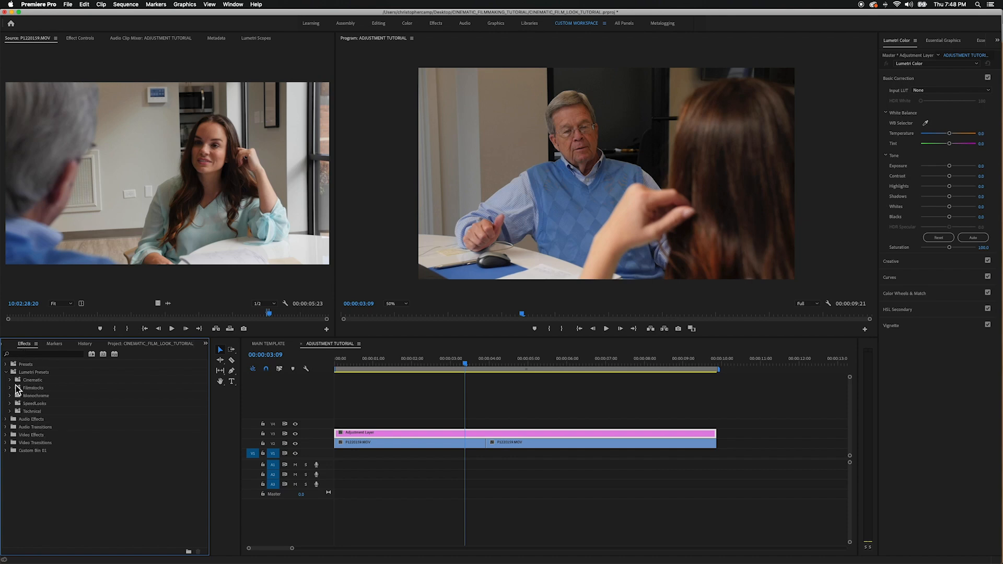
left_click(5, 434)
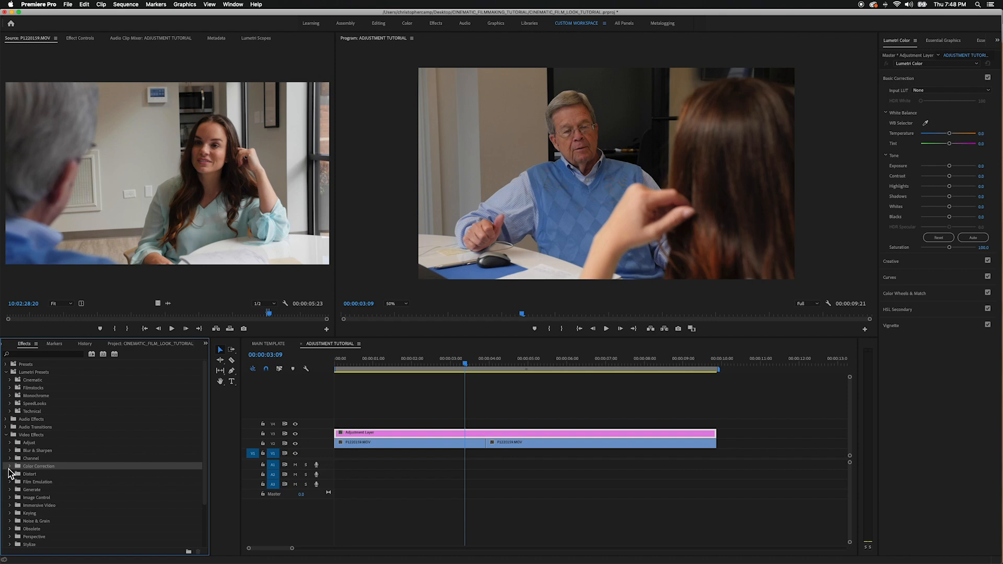
left_click(10, 403)
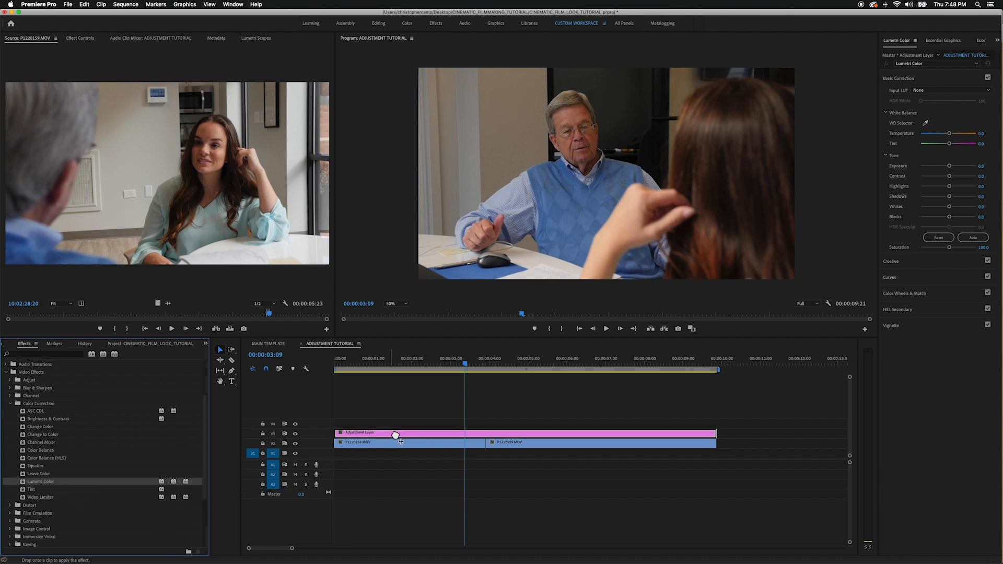
left_click(396, 434)
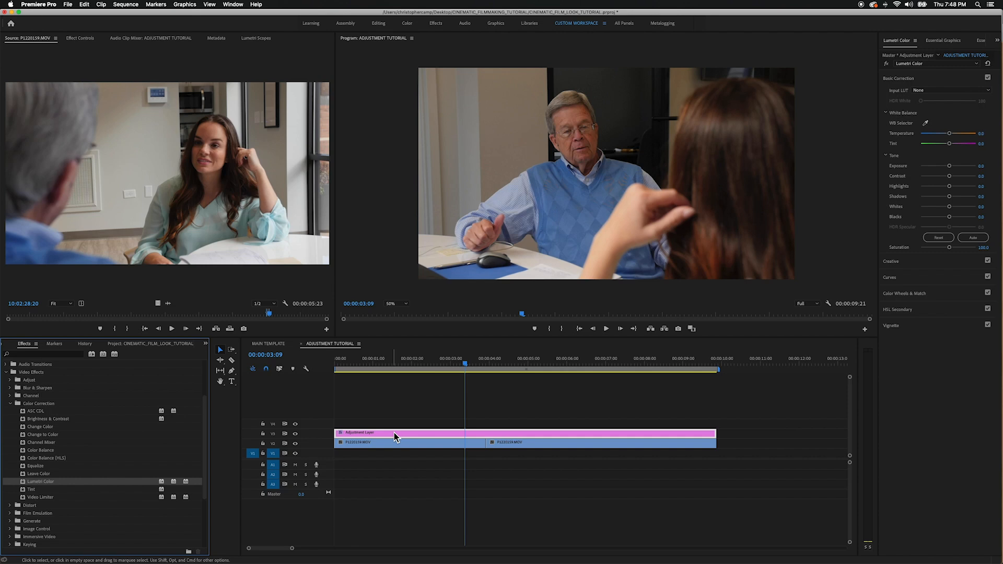
left_click(79, 37)
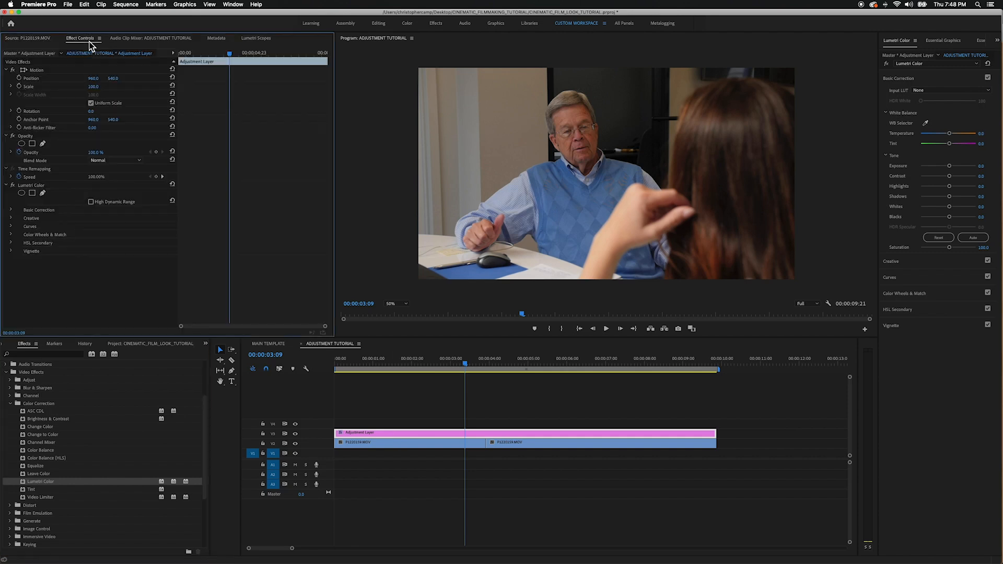
mouse_move(610, 260)
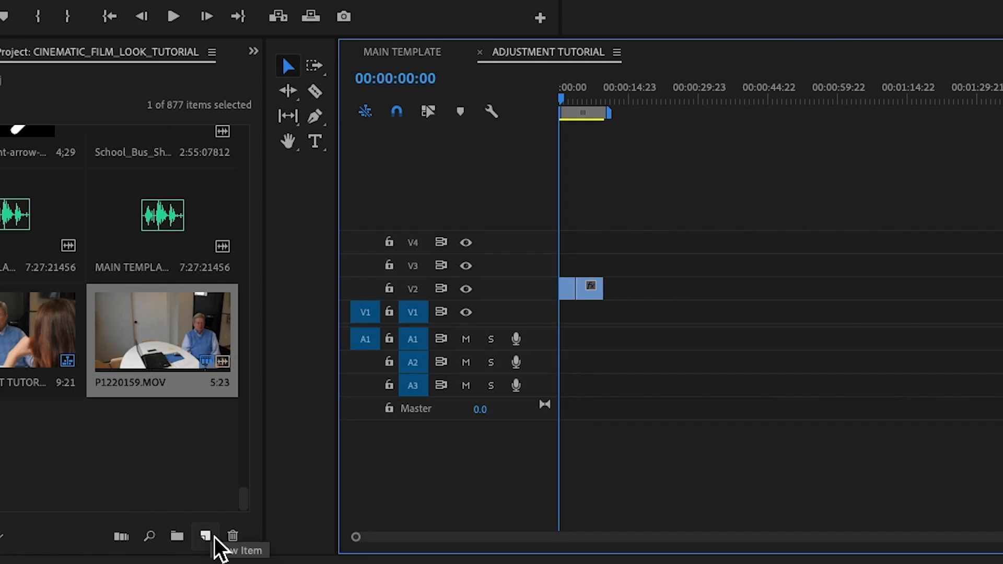
left_click(205, 536)
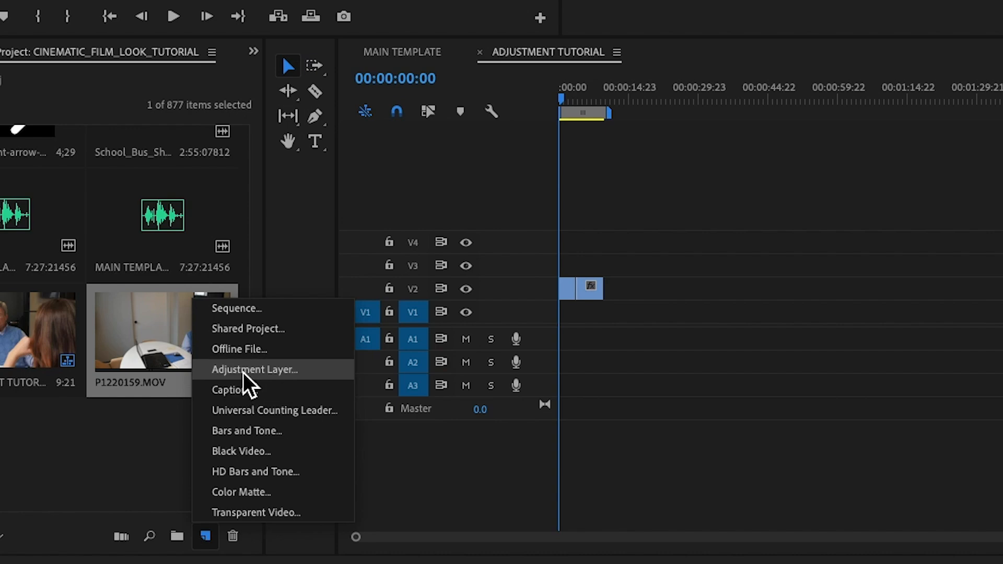
left_click(254, 369)
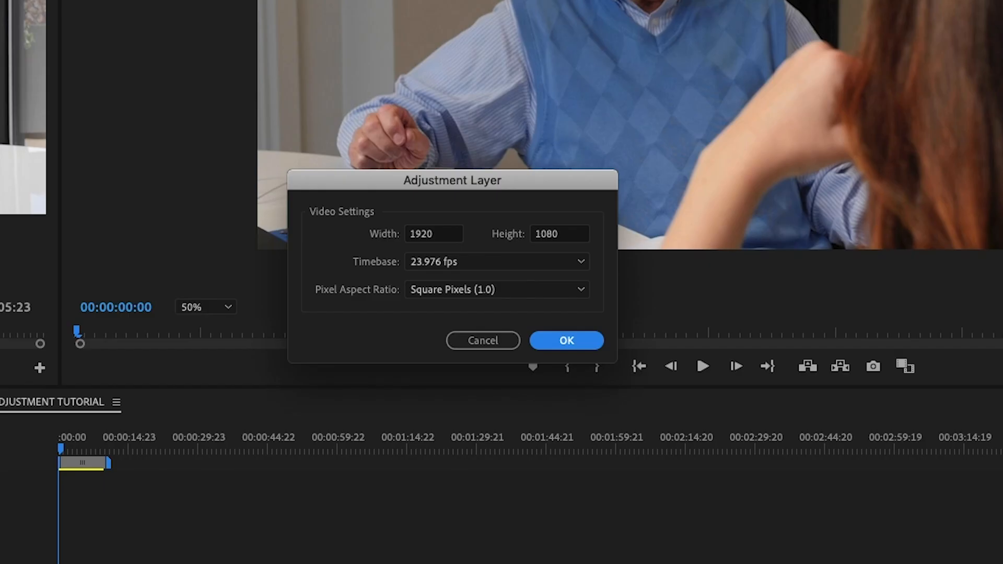
mouse_move(559, 249)
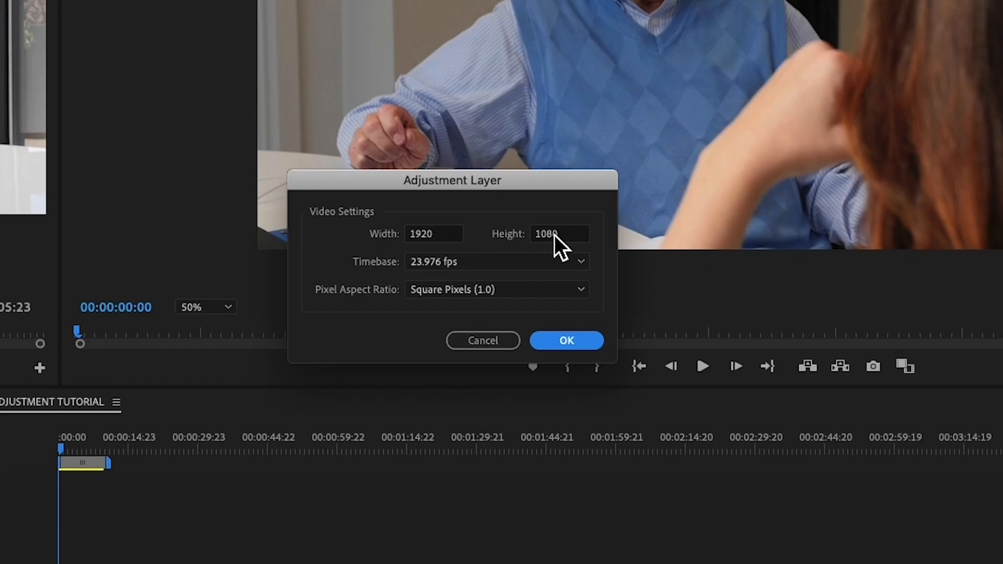
mouse_move(549, 259)
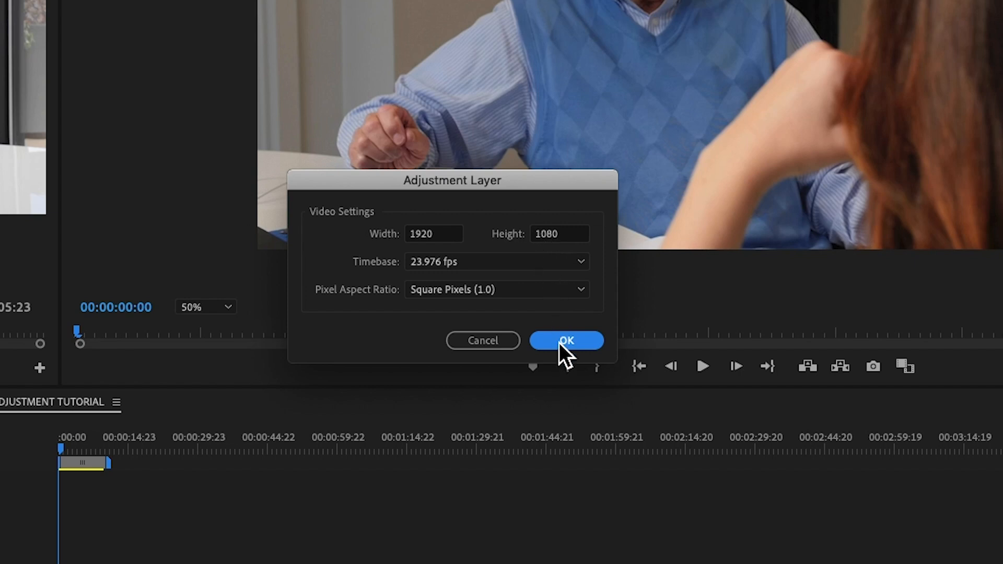
left_click(565, 340)
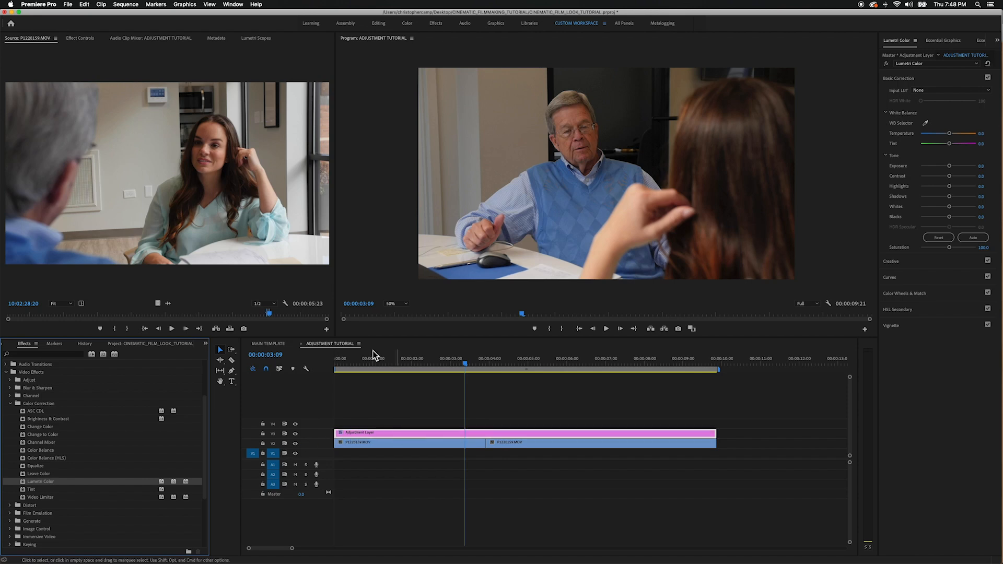
Show the layer's effect controls and preview the SL MATRIX BLUE look on both interview clips
left_click(79, 38)
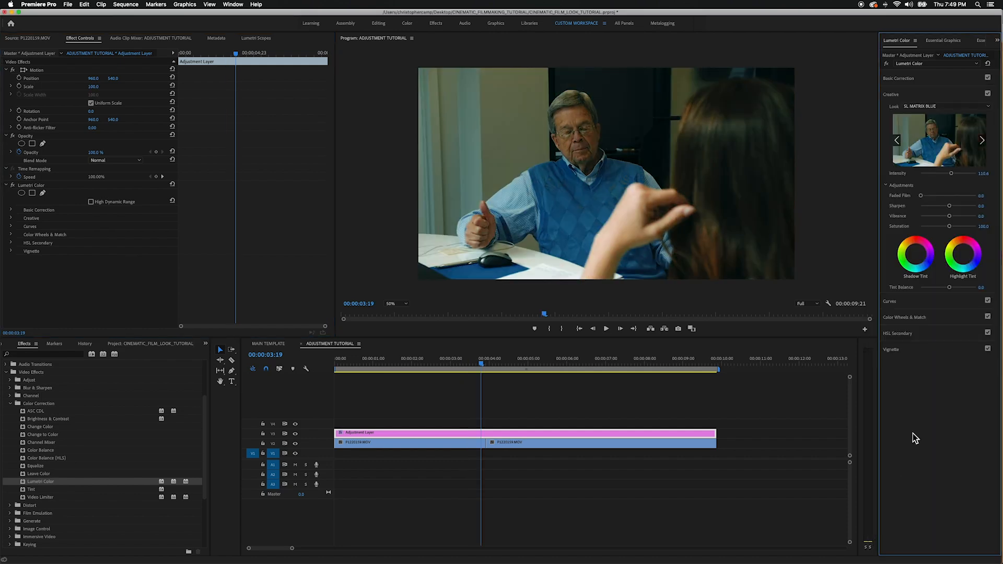
mouse_move(932, 219)
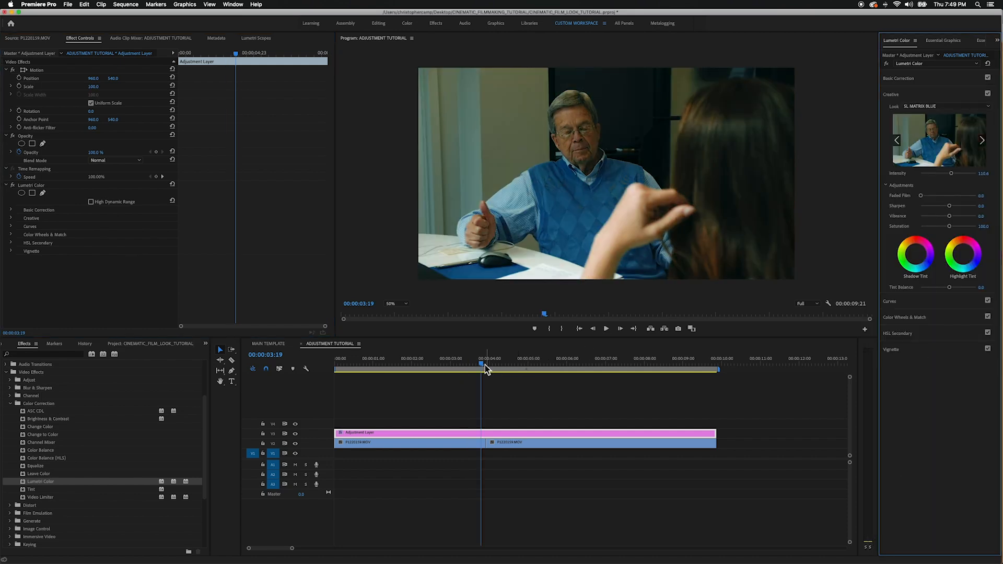
left_click(486, 369)
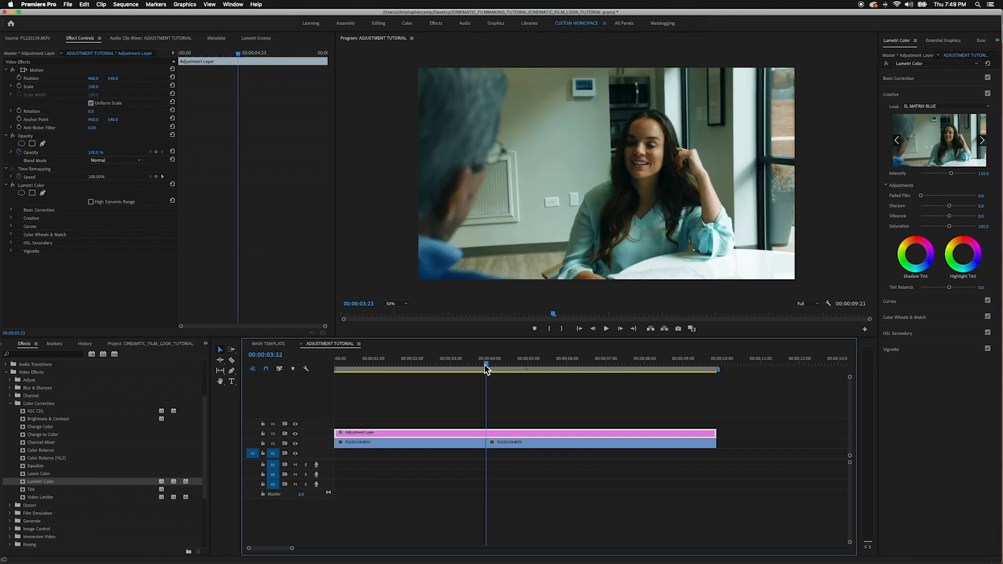
left_click(498, 365)
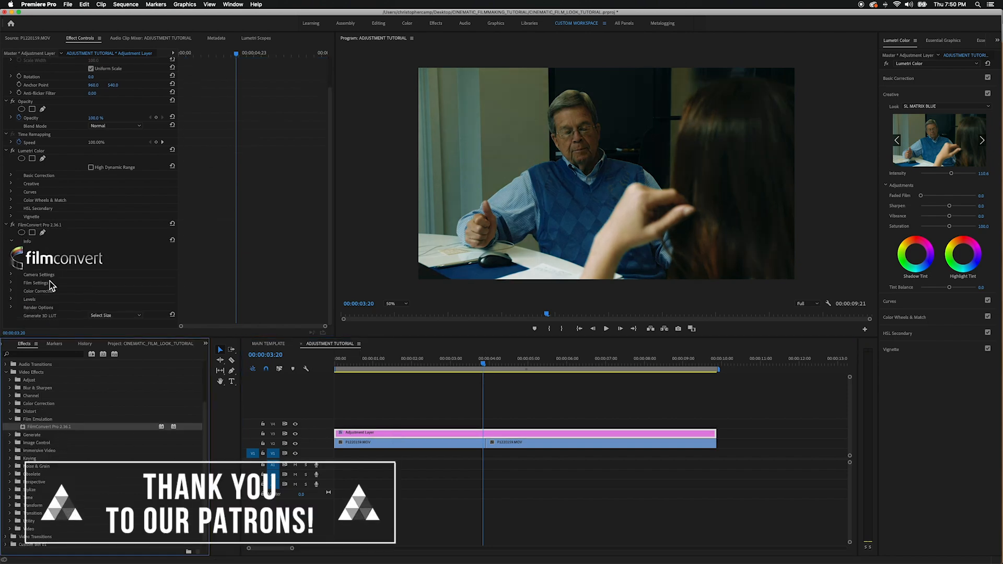
Raise FilmConvert grain to 200% in Camera and Film Settings and preview across both clips
left_click(11, 274)
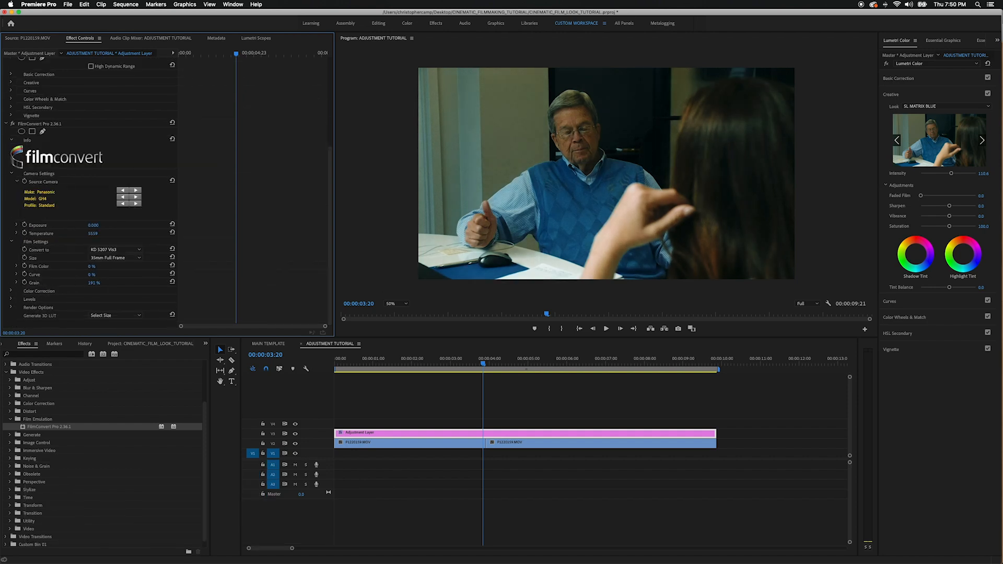
left_click(94, 282)
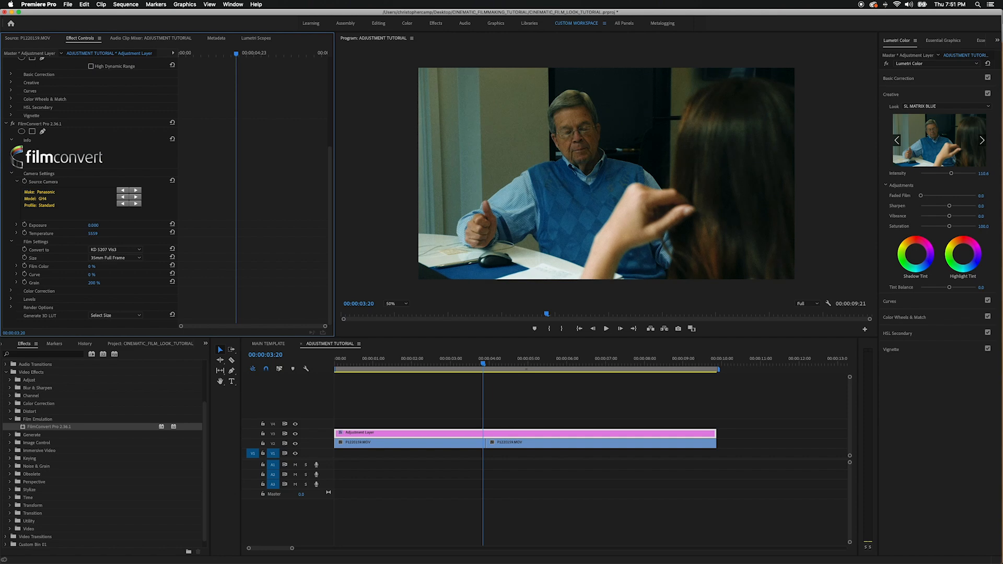
mouse_move(271, 368)
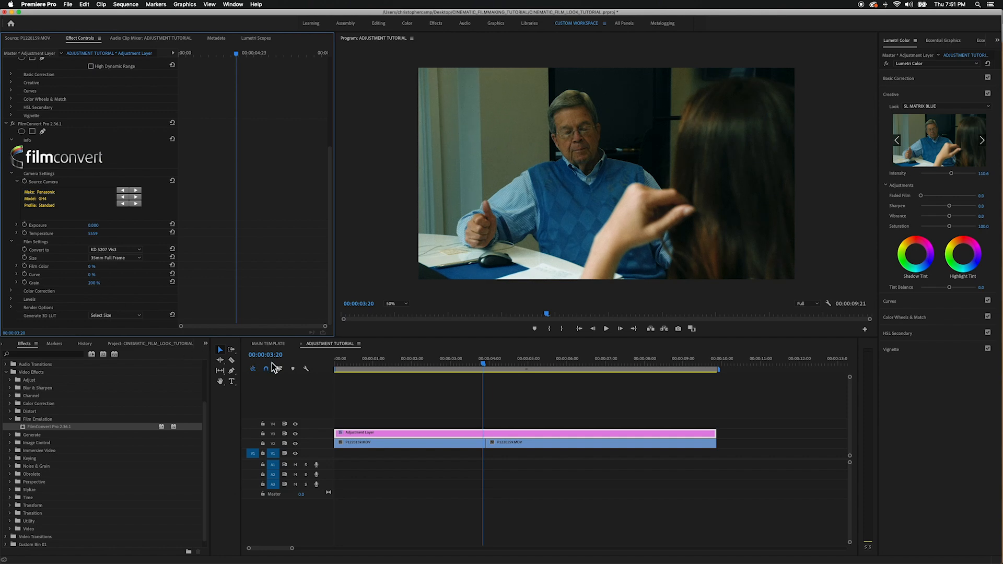
left_click(472, 369)
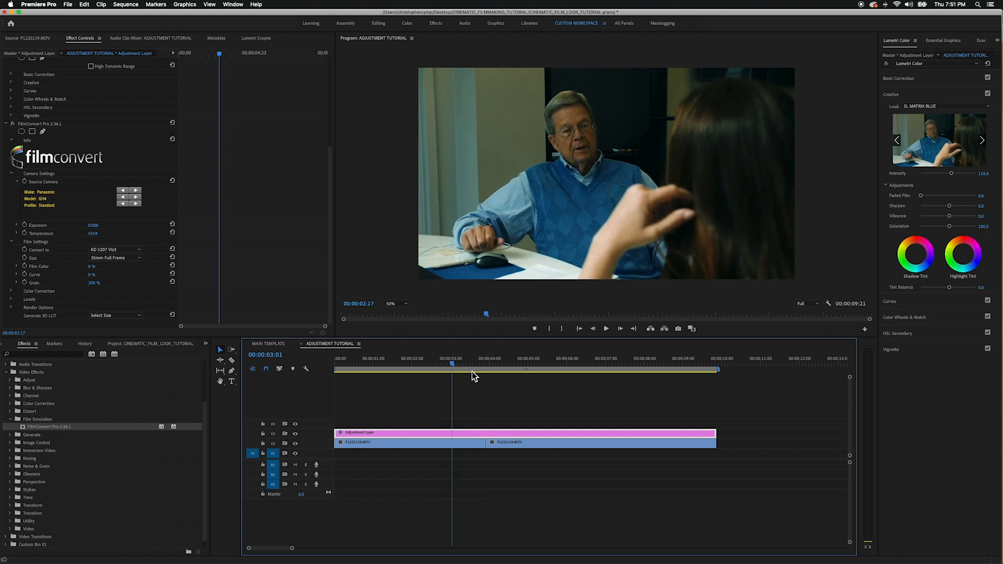
left_click(508, 369)
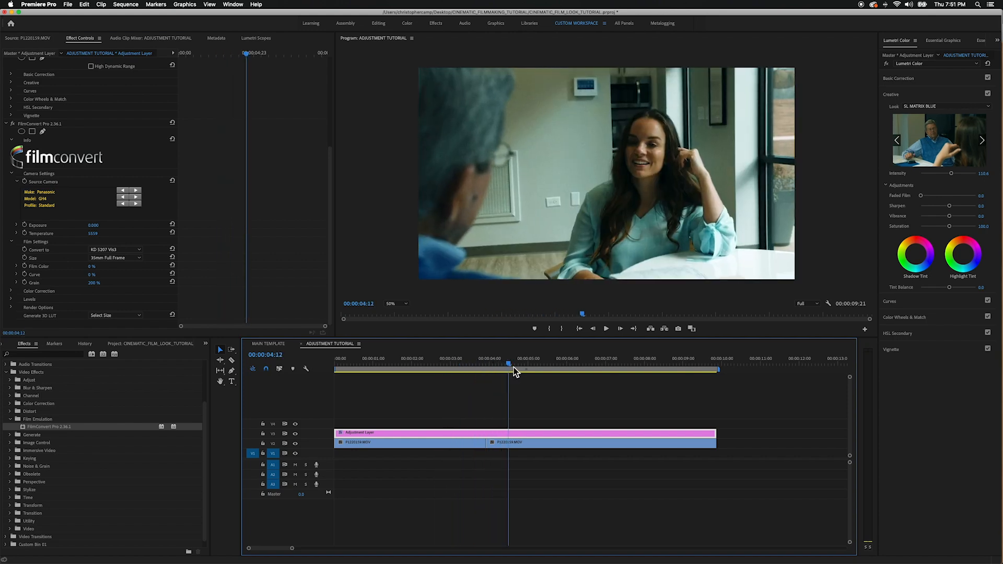
left_click(539, 370)
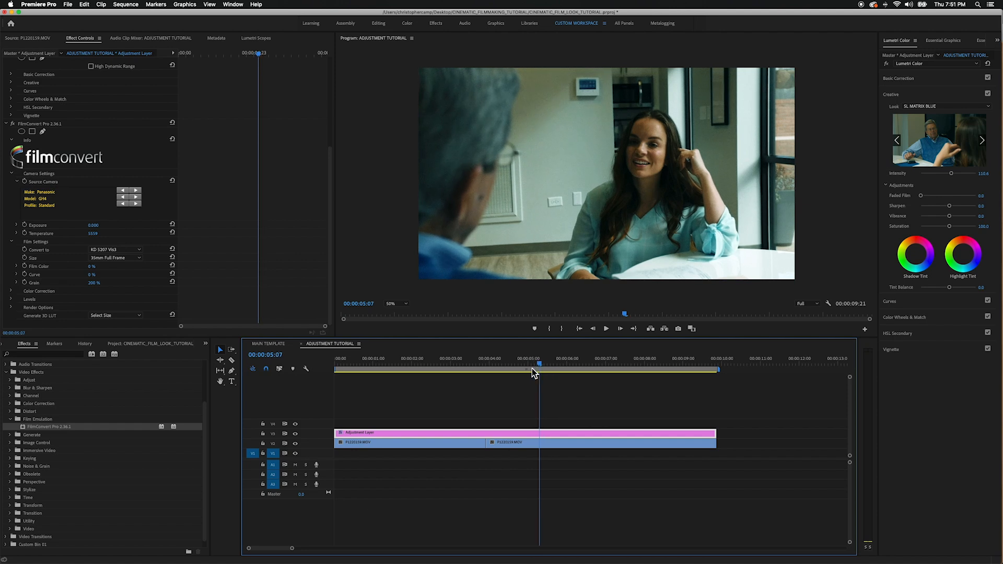
left_click(464, 369)
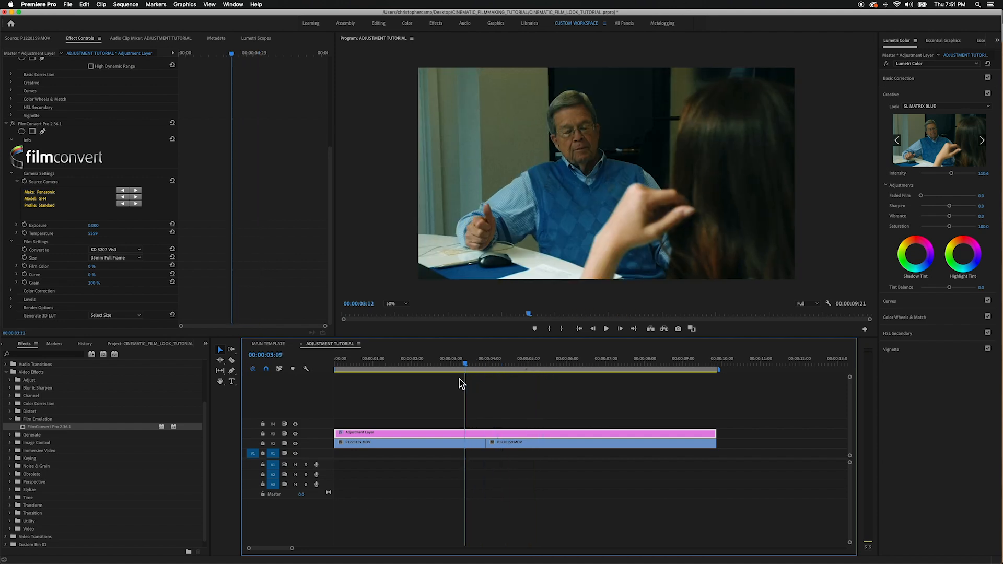